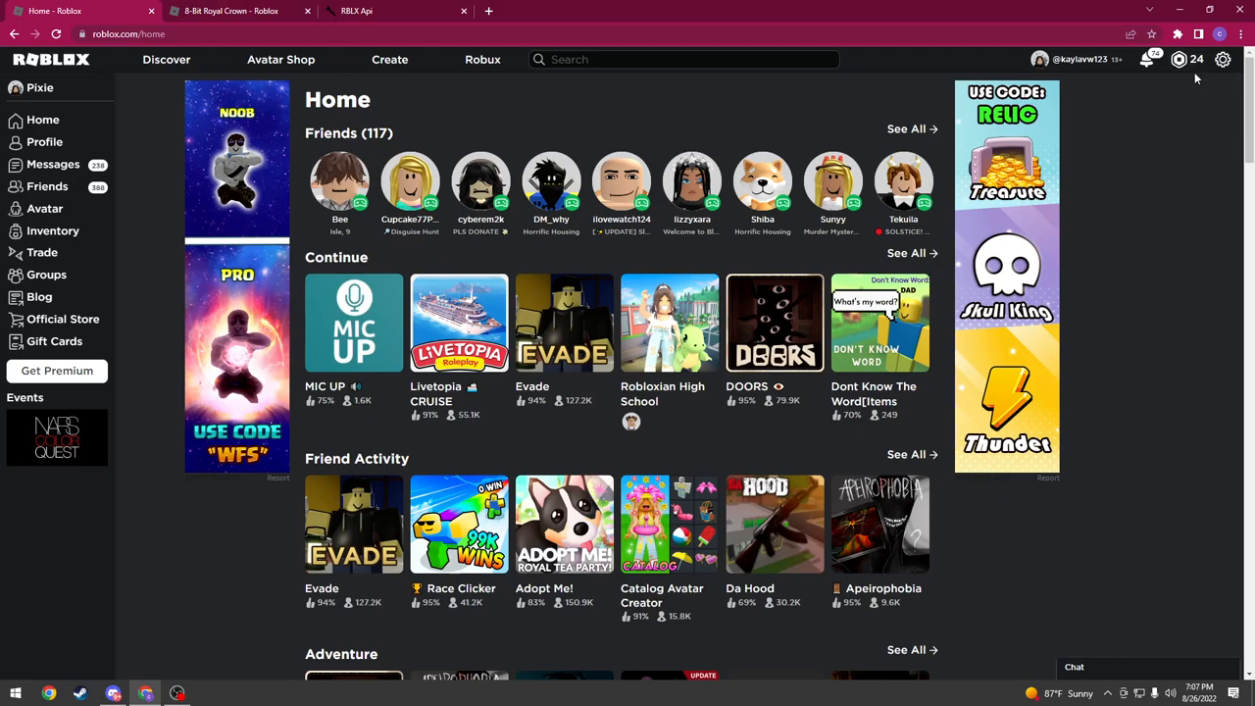
Step: Switch to the 8-Bit Royal Crown tab showing its 850 Robux catalog listing
left_click(231, 11)
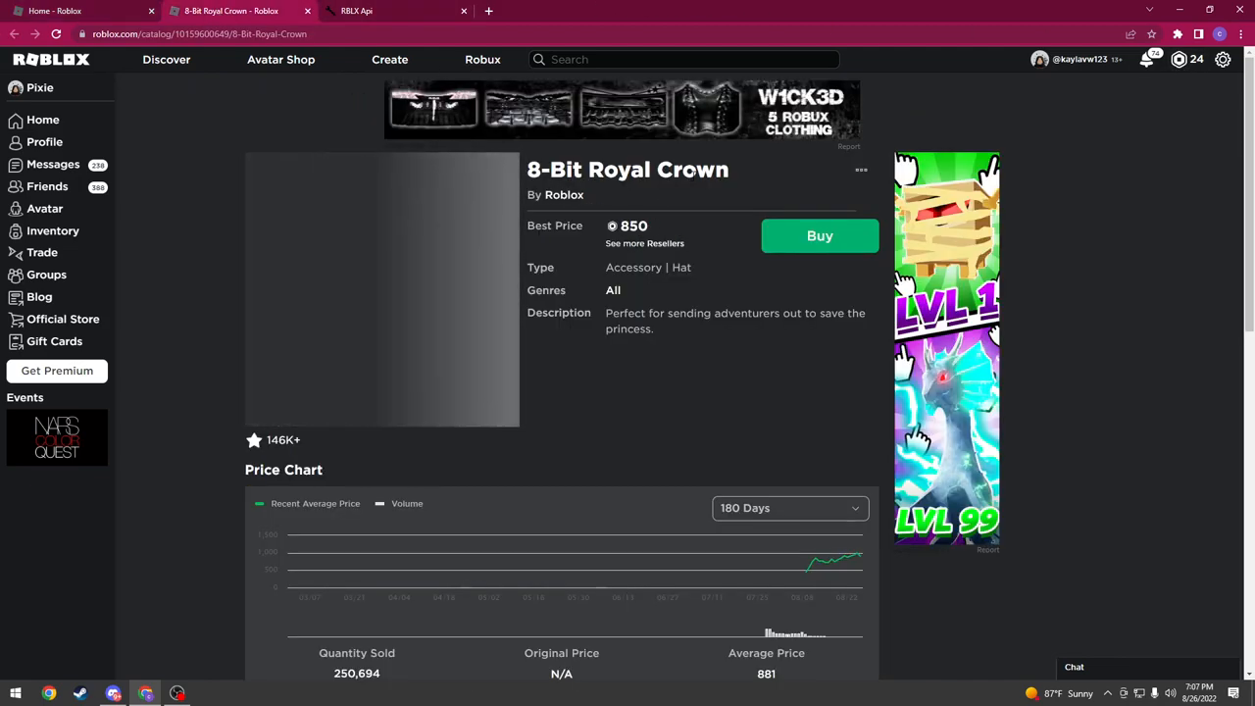
double_click(633, 225)
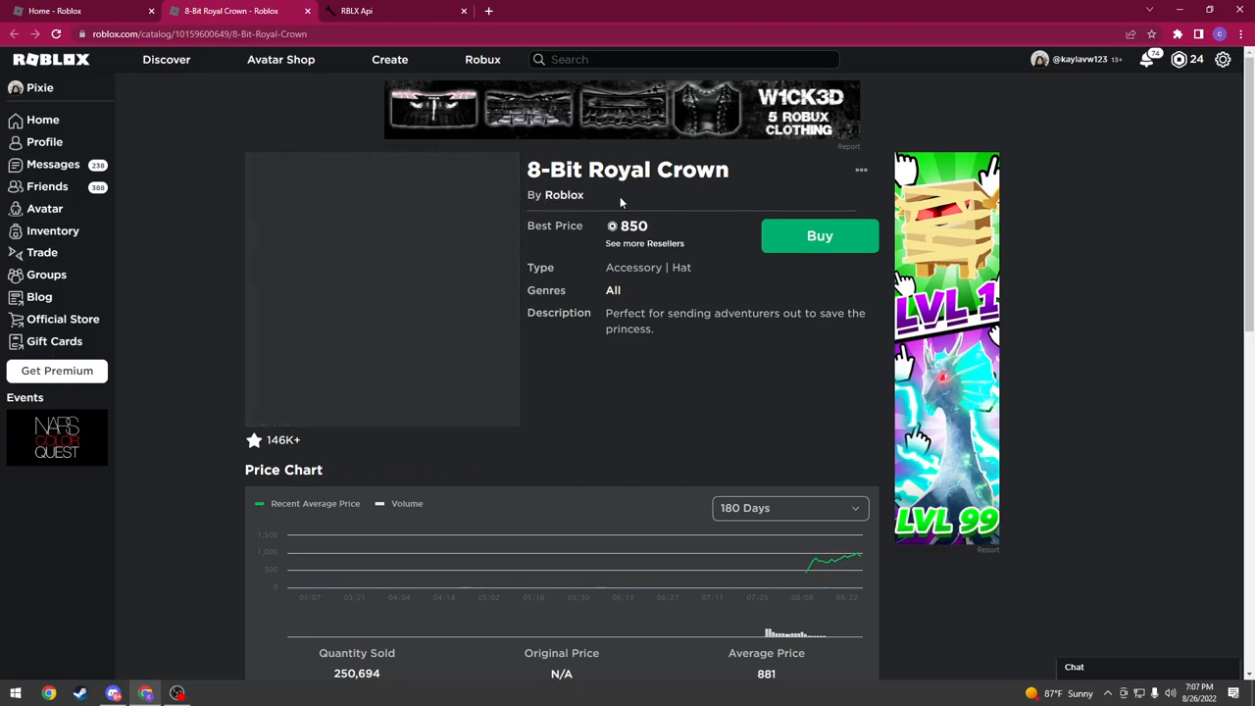
Step: Switch to the RBLX Api limited sniper tab
left_click(383, 10)
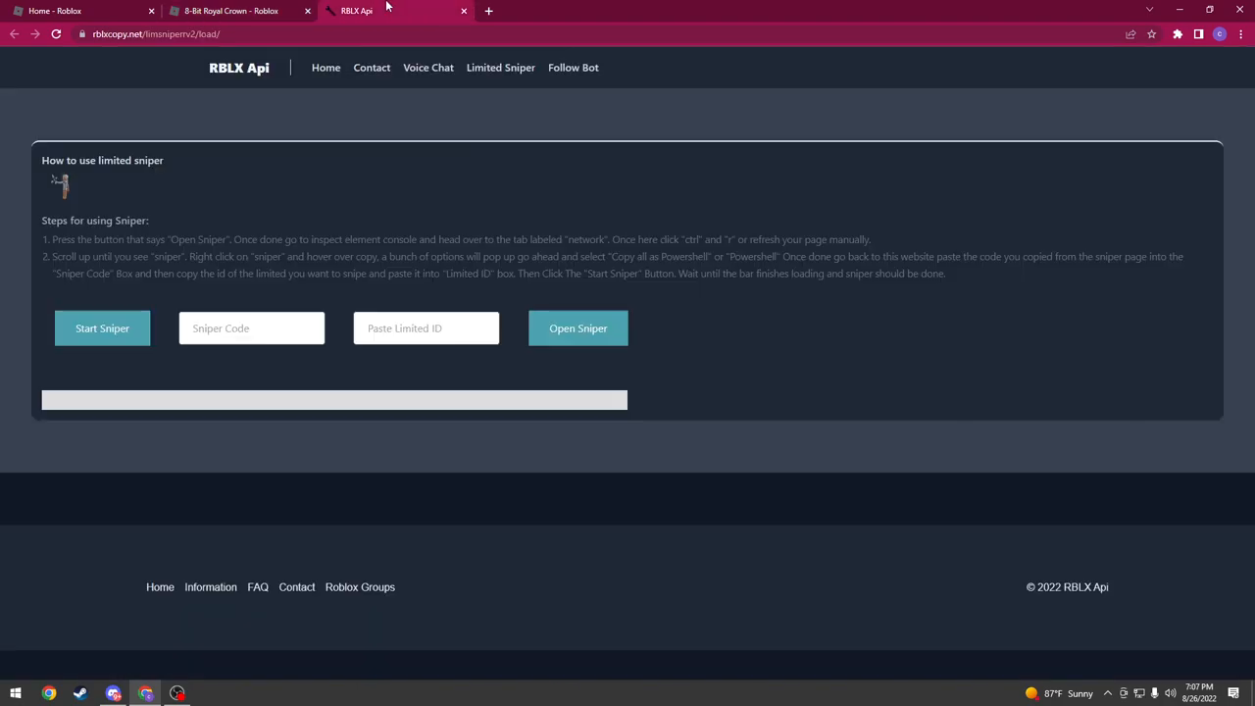
mouse_move(368, 10)
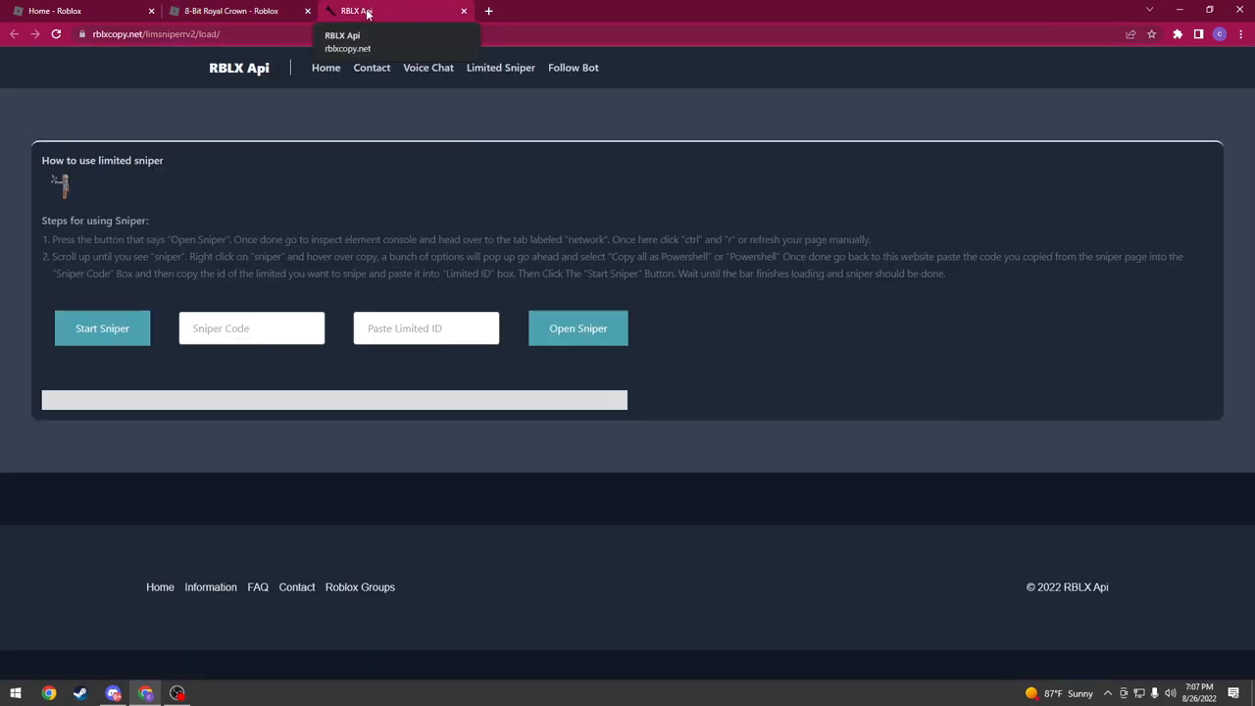
mouse_move(244, 292)
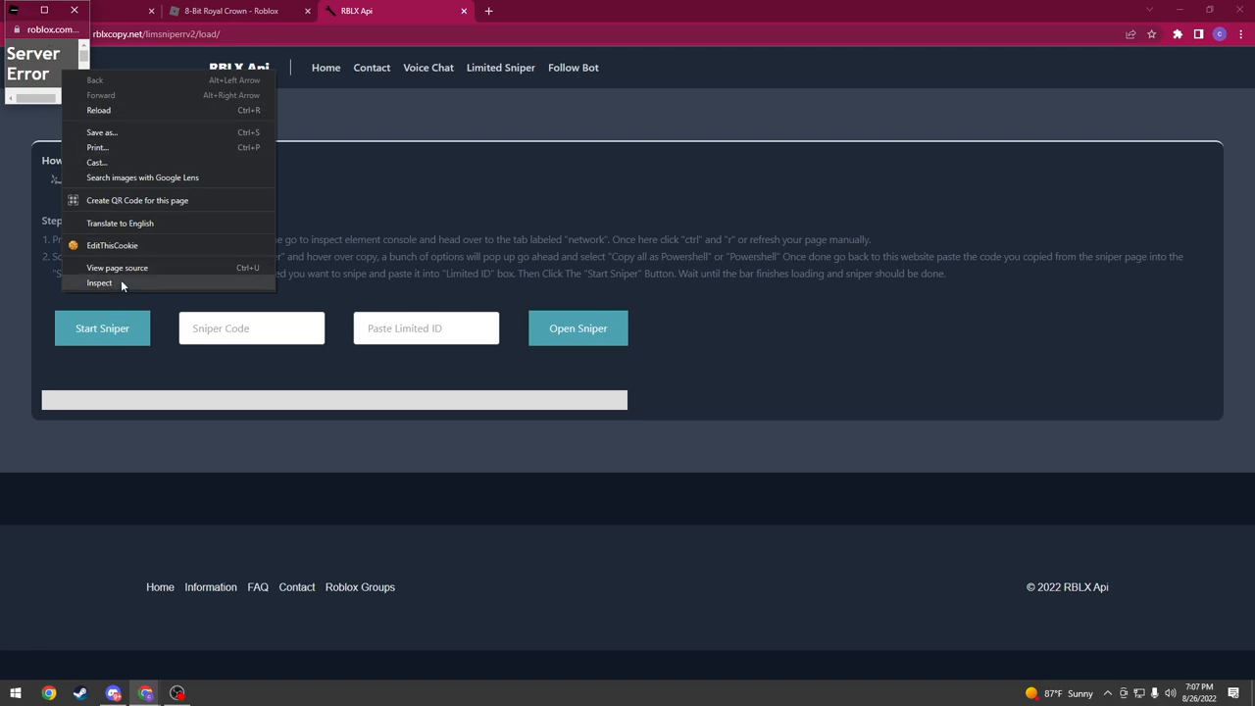
Step: Inspect the sniper pop-up, reload under Network, and copy the sniper request as PowerShell
left_click(99, 282)
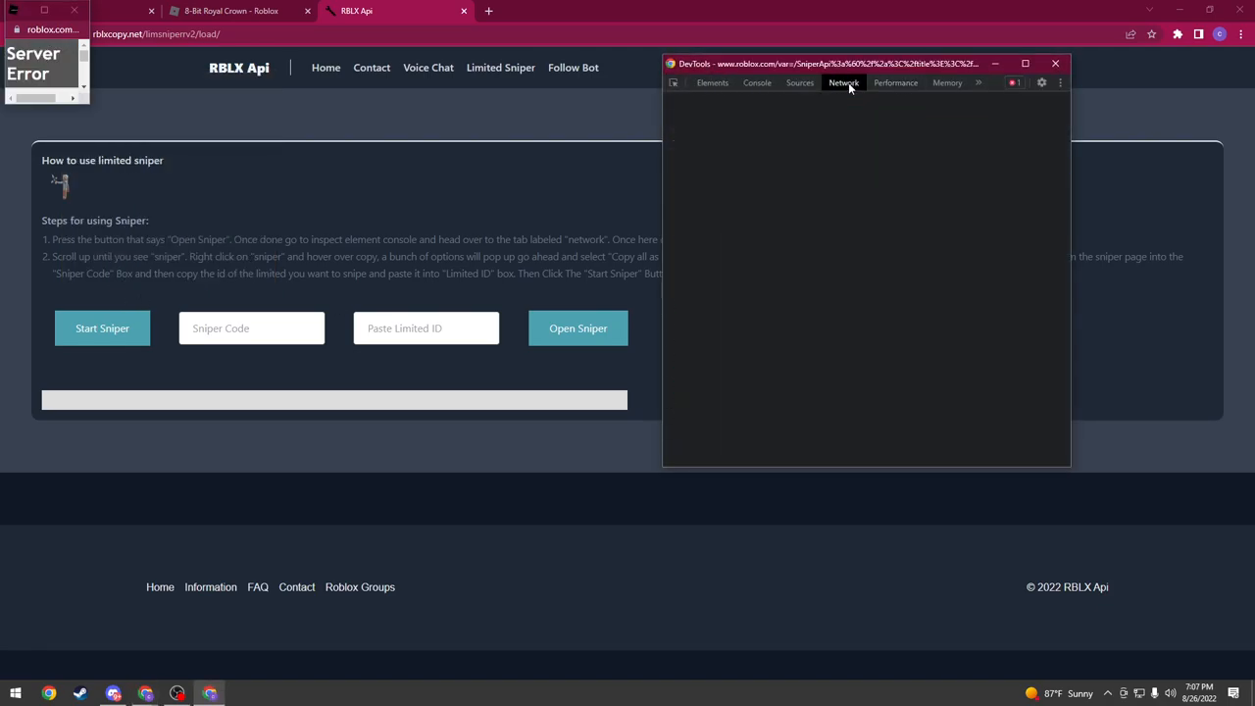
left_click(843, 82)
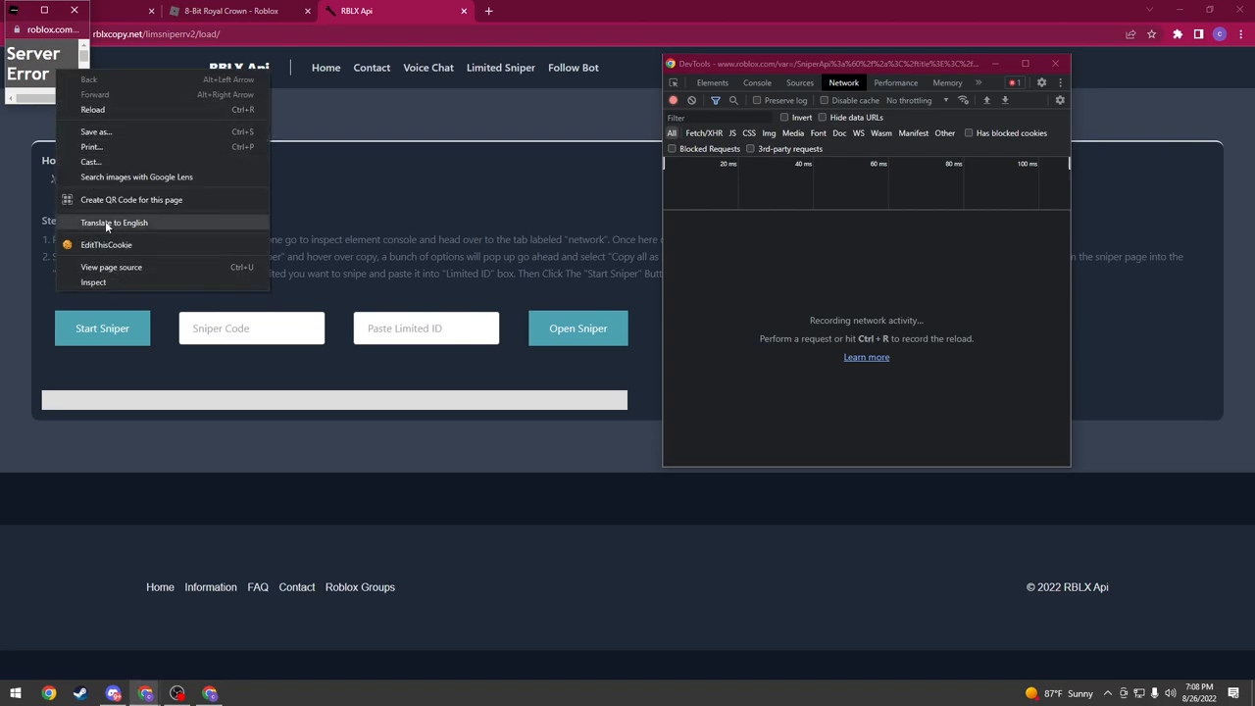
mouse_move(93, 108)
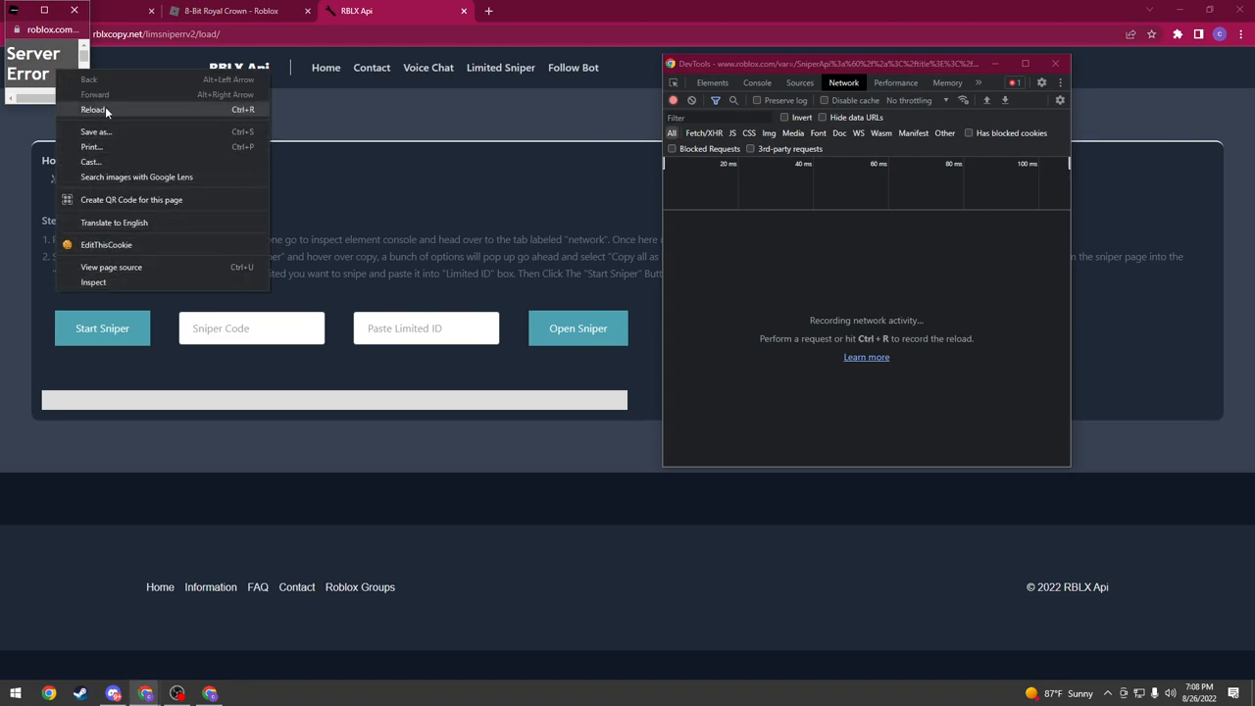
left_click(93, 109)
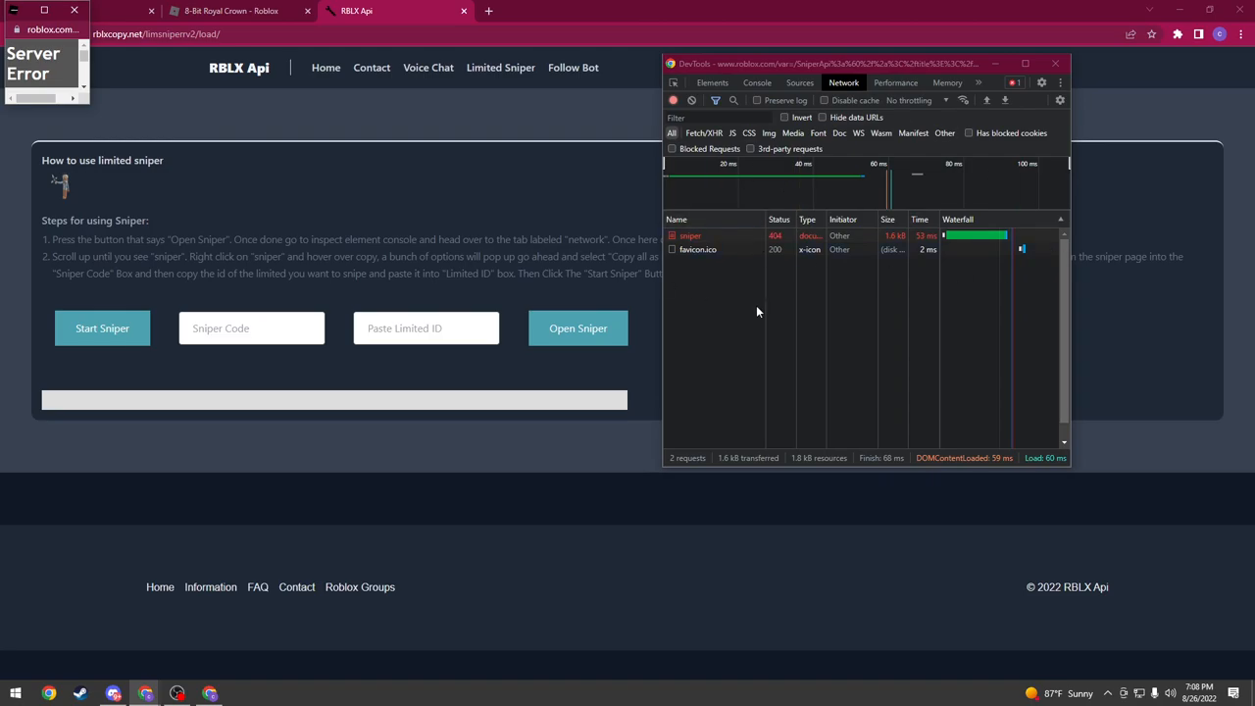
right_click(690, 235)
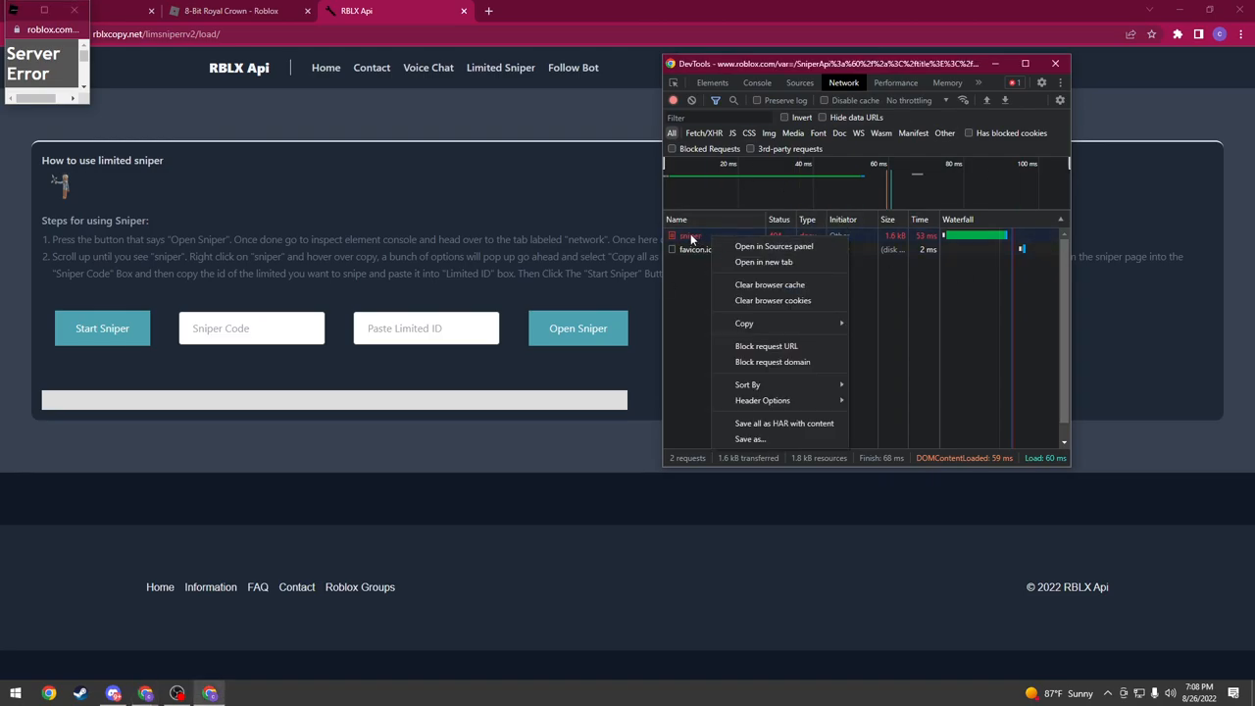
mouse_move(743, 323)
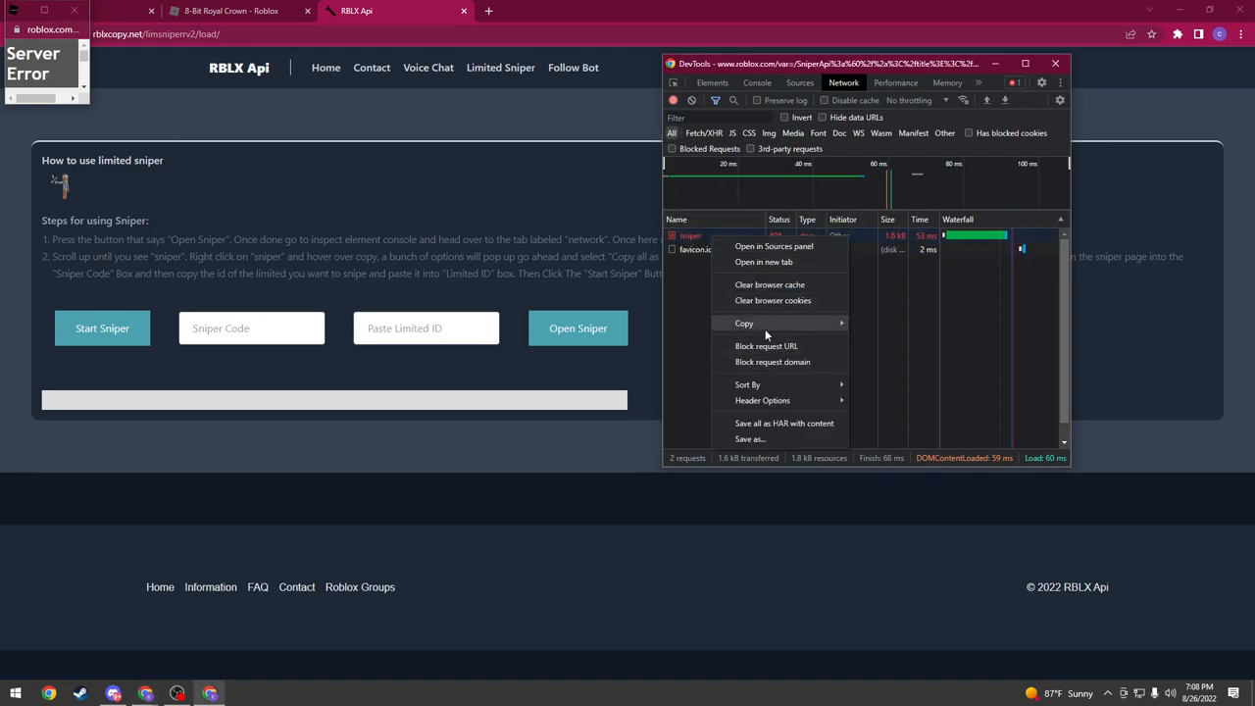
mouse_move(744, 323)
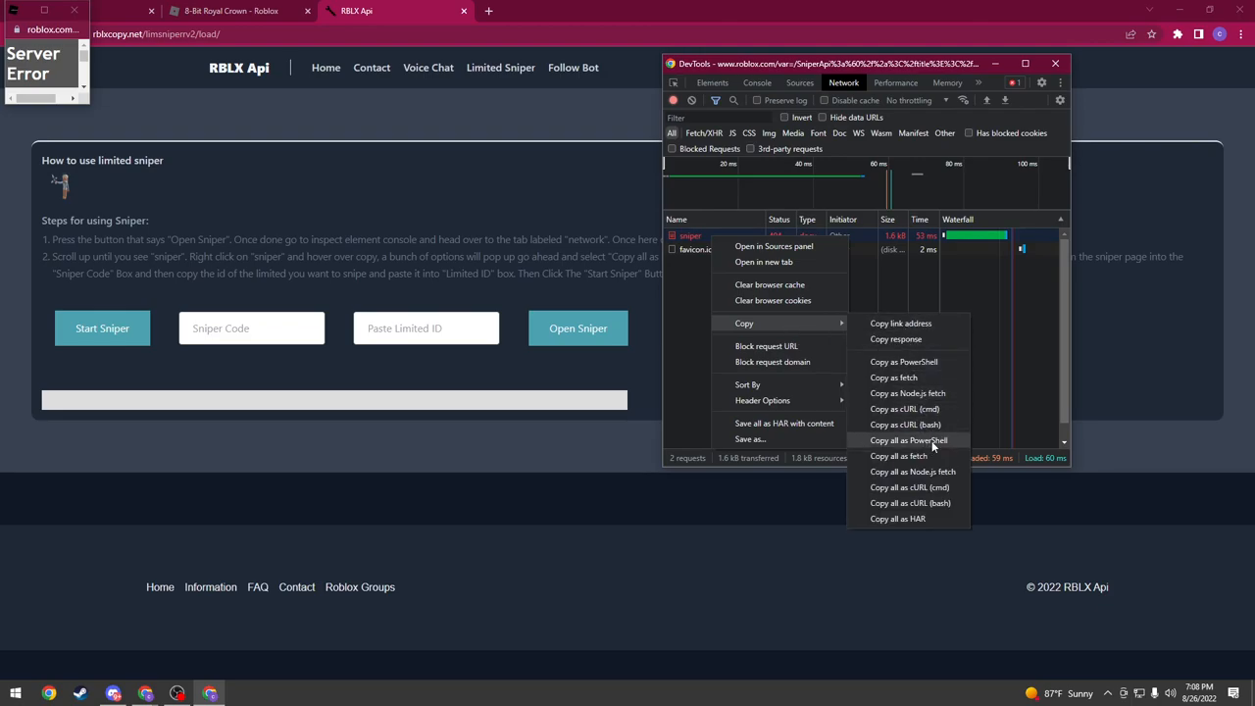
mouse_move(948, 449)
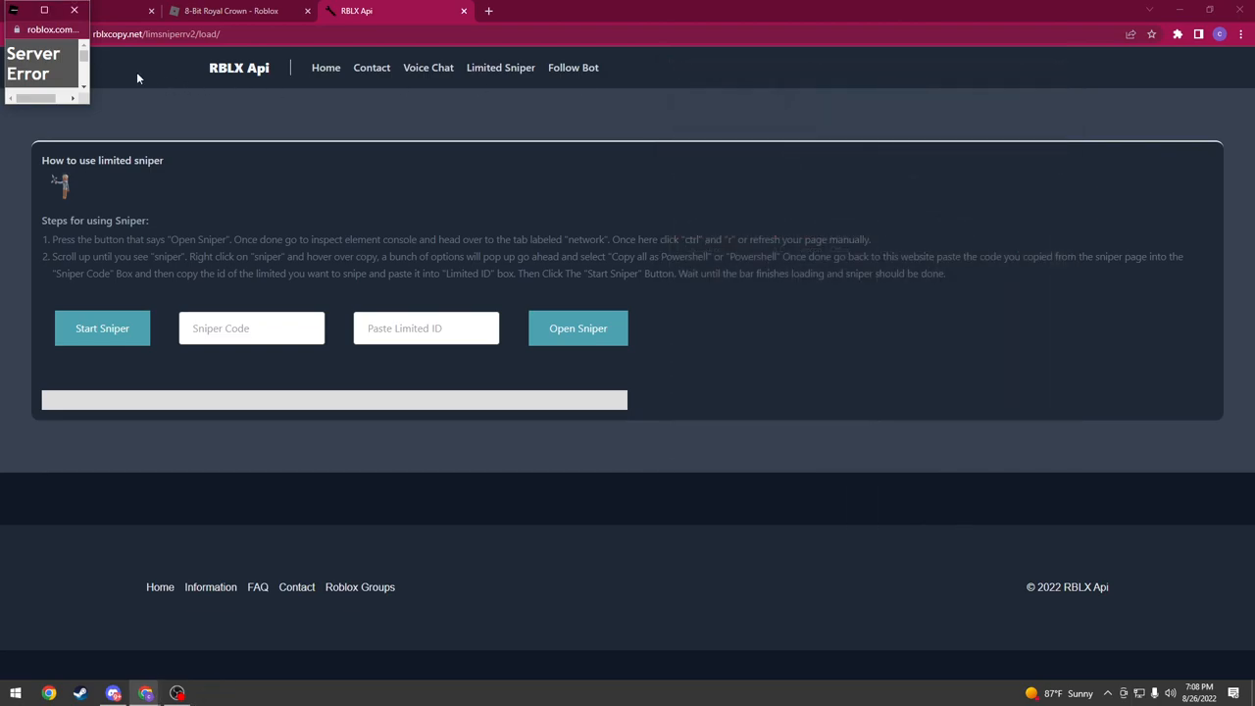
Step: Paste the copied PowerShell code into Sniper Code, then return to the crown's page
left_click(251, 327)
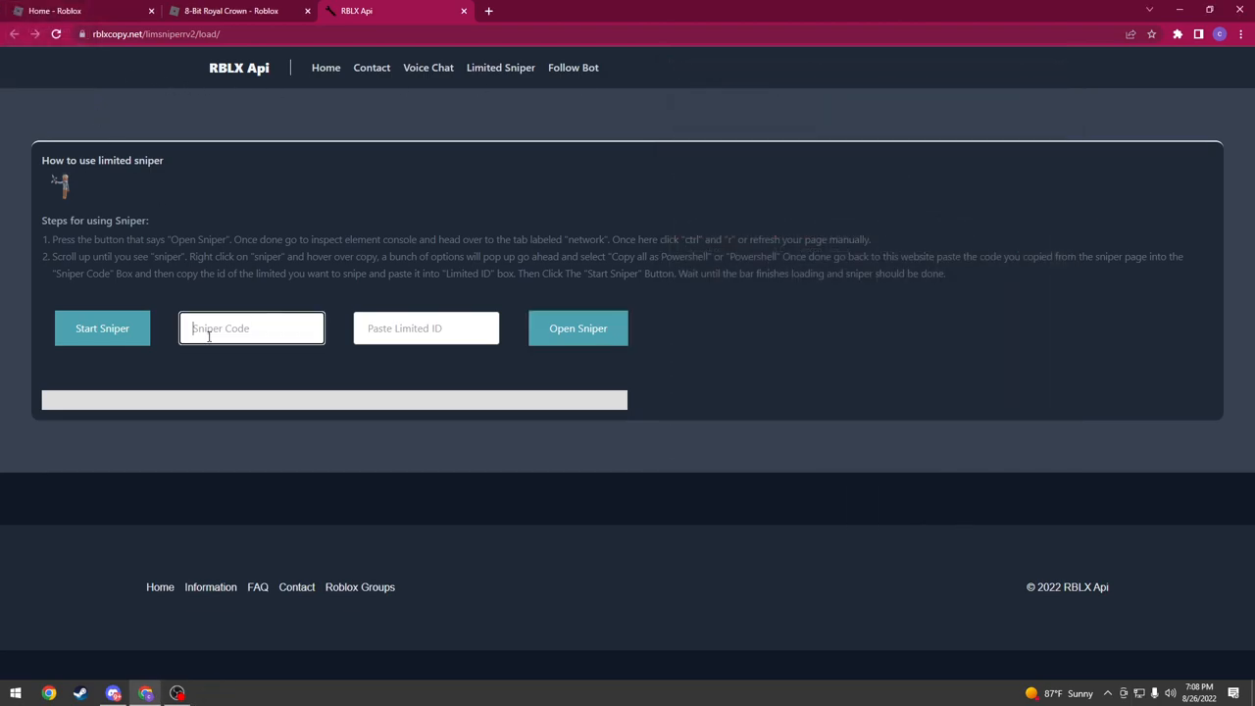
type("co\" -WebSession $session")
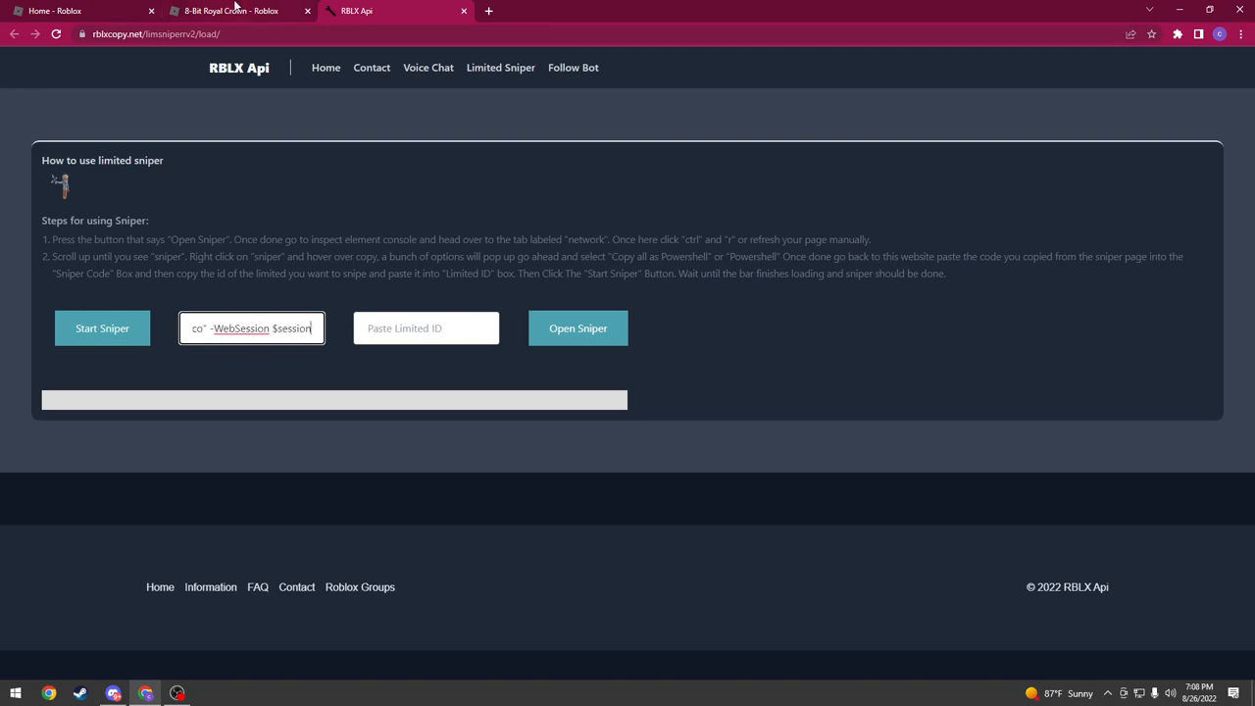
left_click(230, 11)
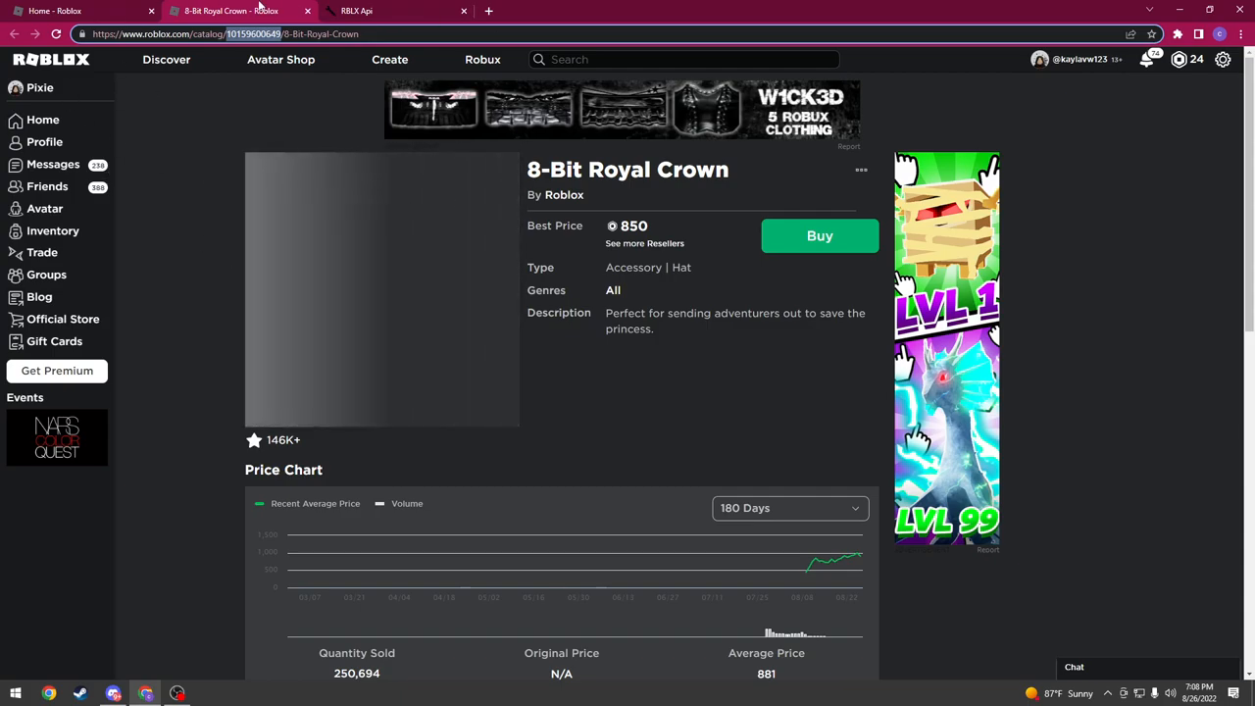
left_click(393, 11)
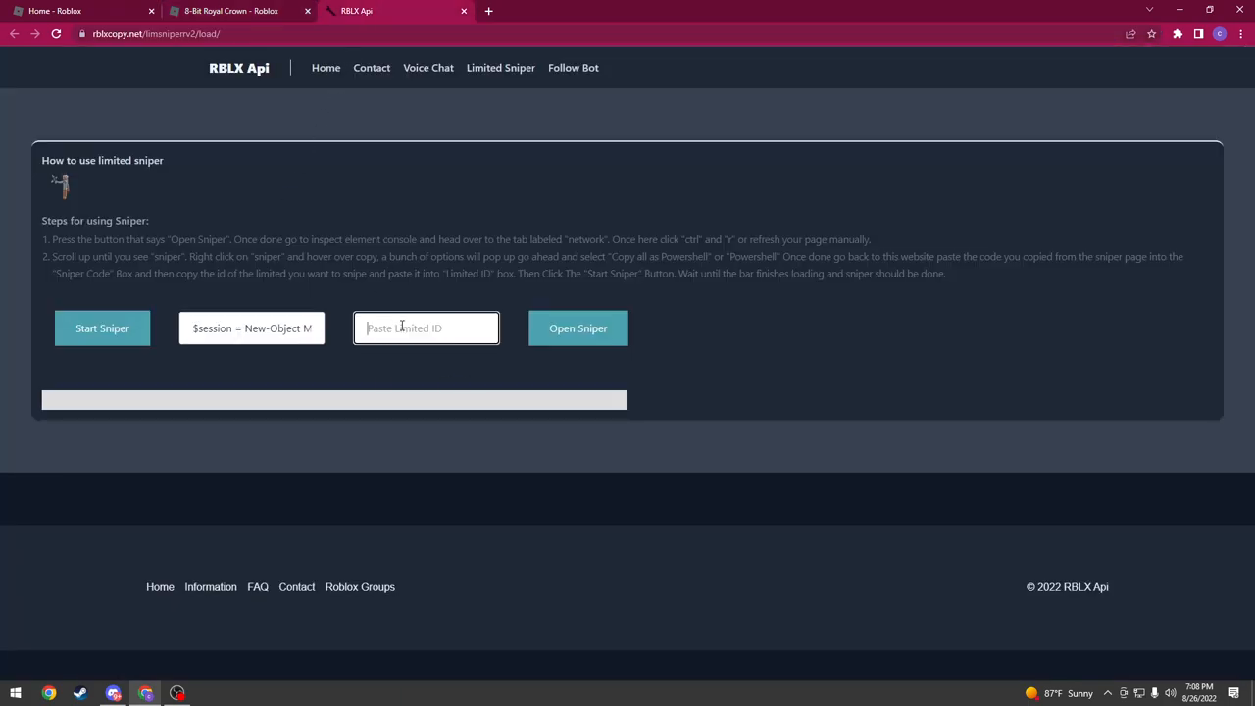
type("10159600649")
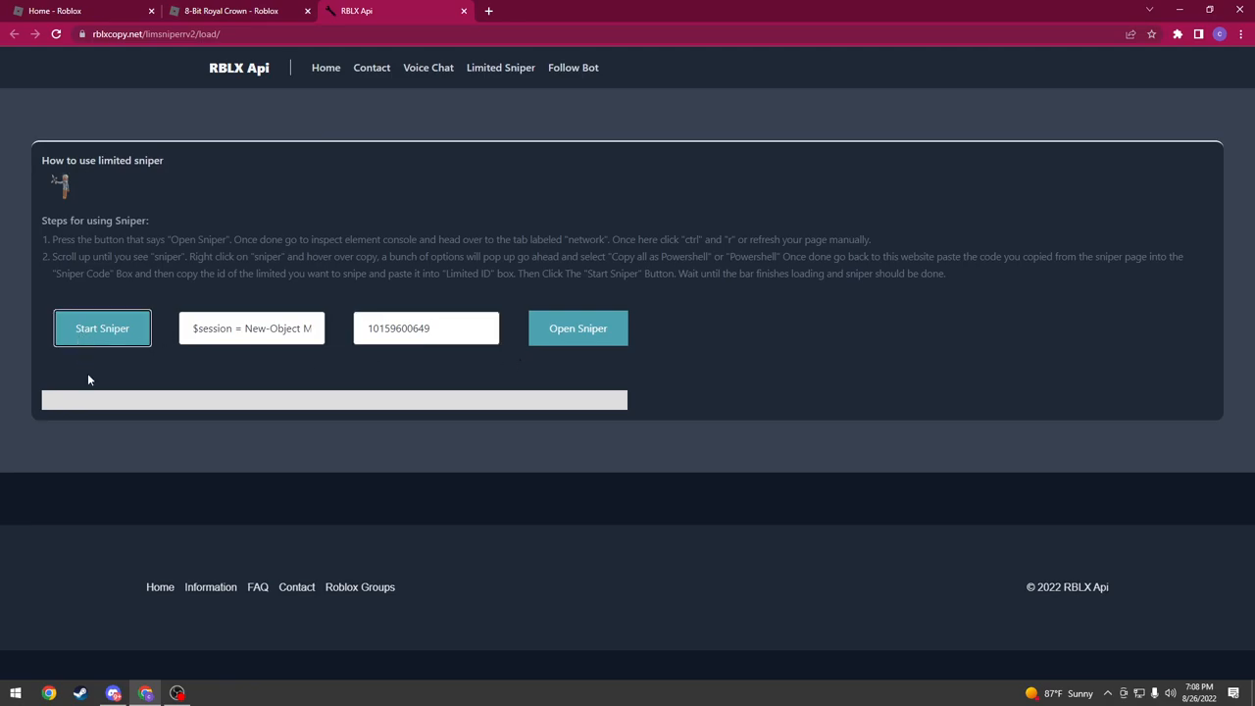
mouse_move(988, 273)
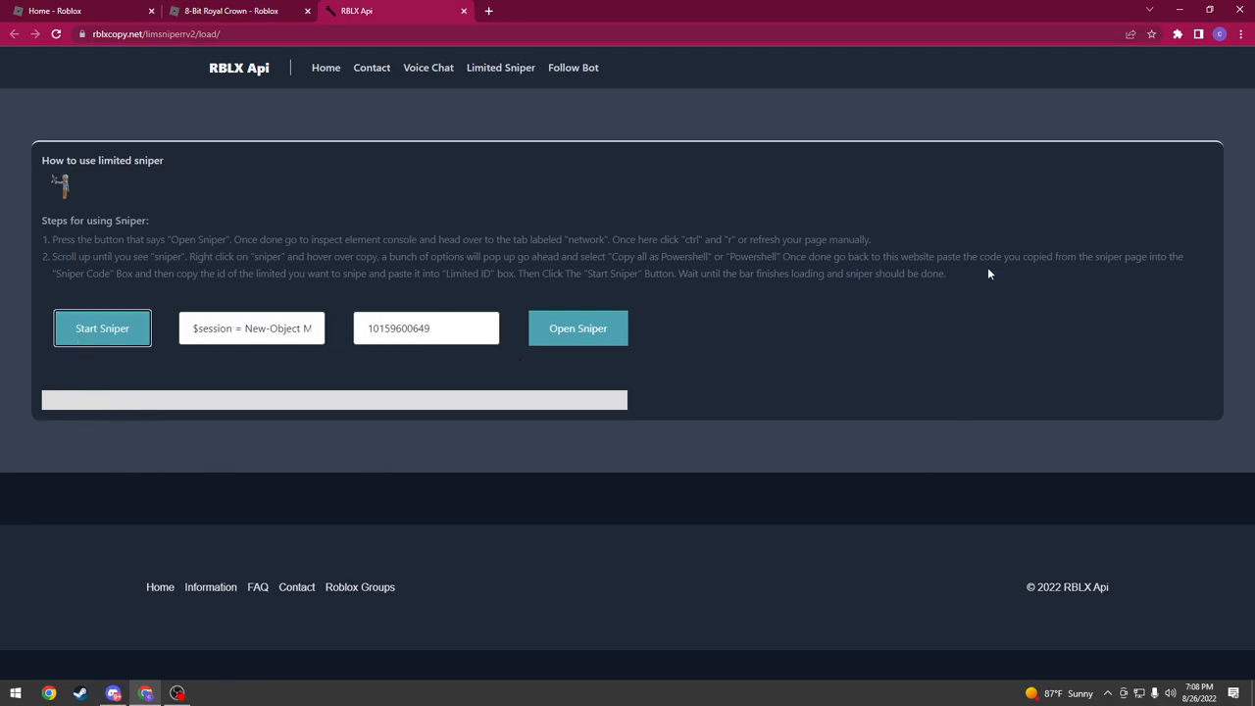
left_click(102, 328)
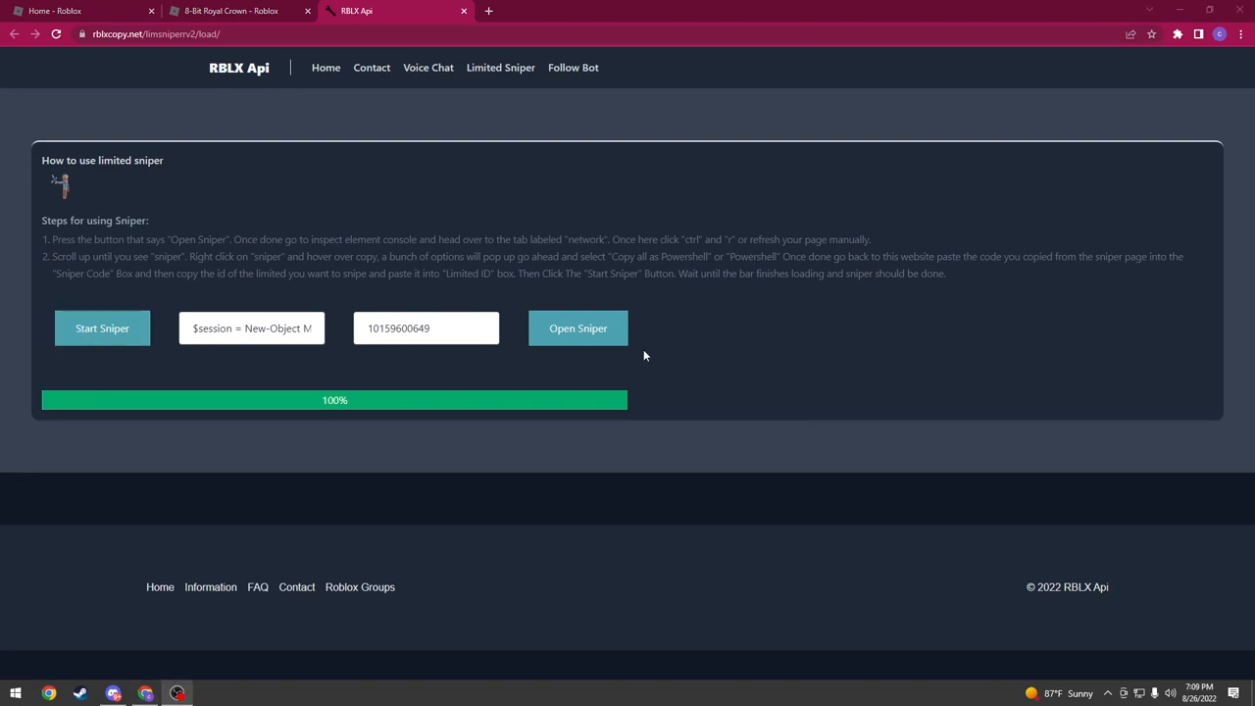
mouse_move(451, 367)
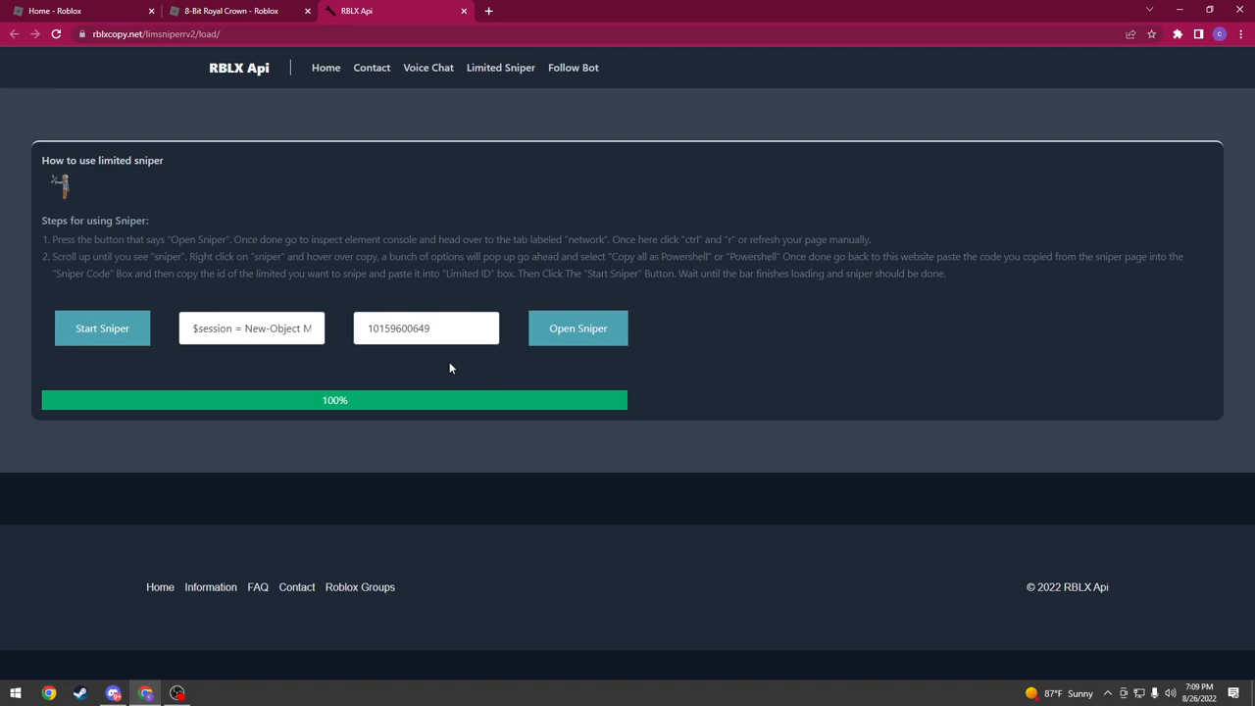
left_click(231, 11)
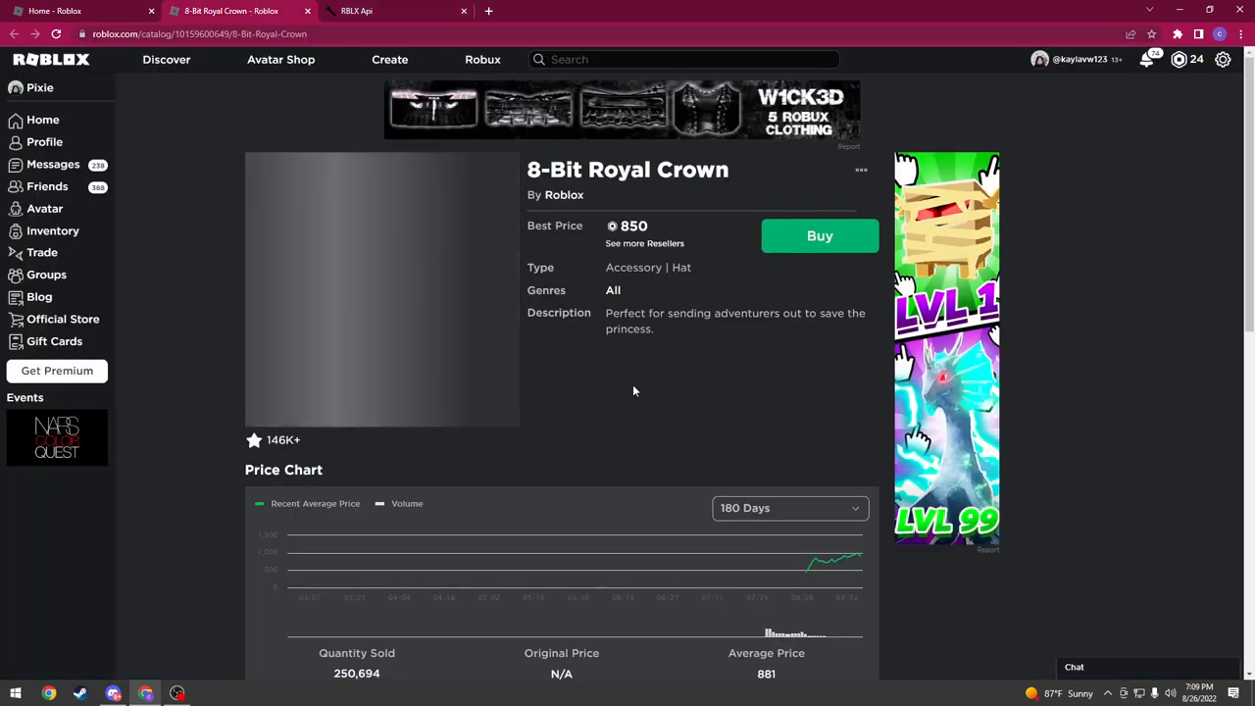
Step: Reload the crown page to confirm Item Owned (1) and check the Resellers list
left_click(56, 33)
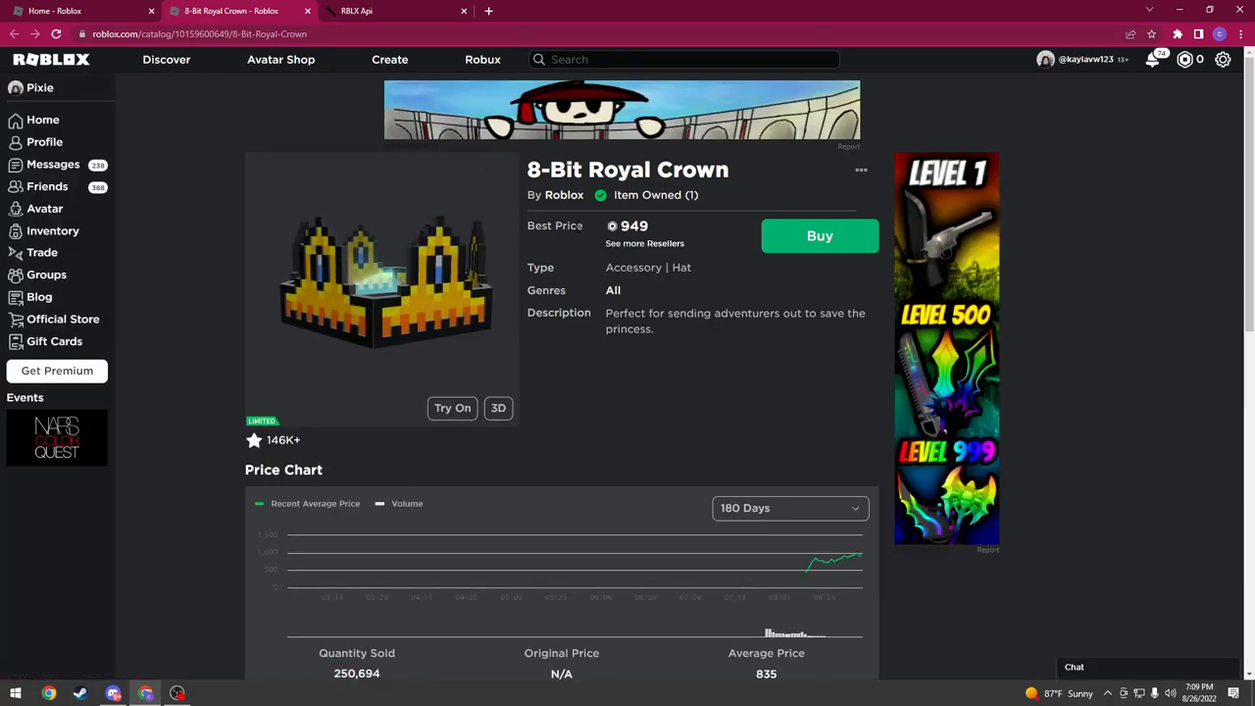
mouse_move(897, 141)
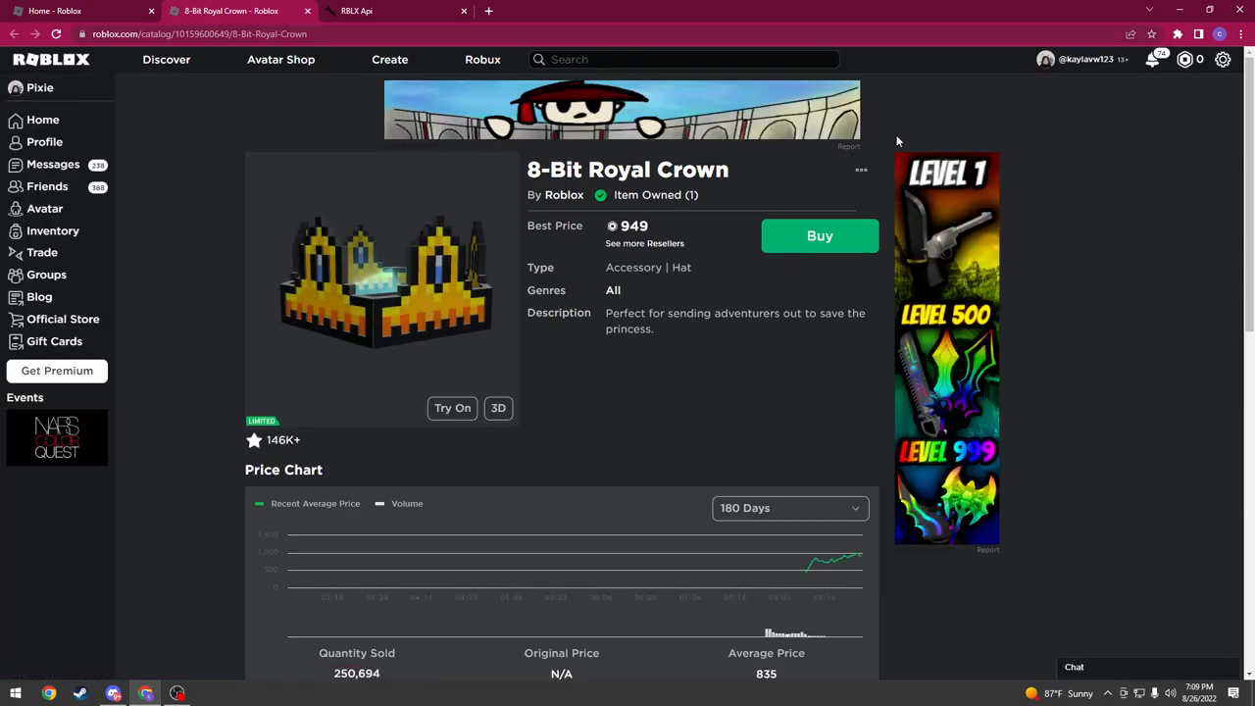
scroll("down", 3)
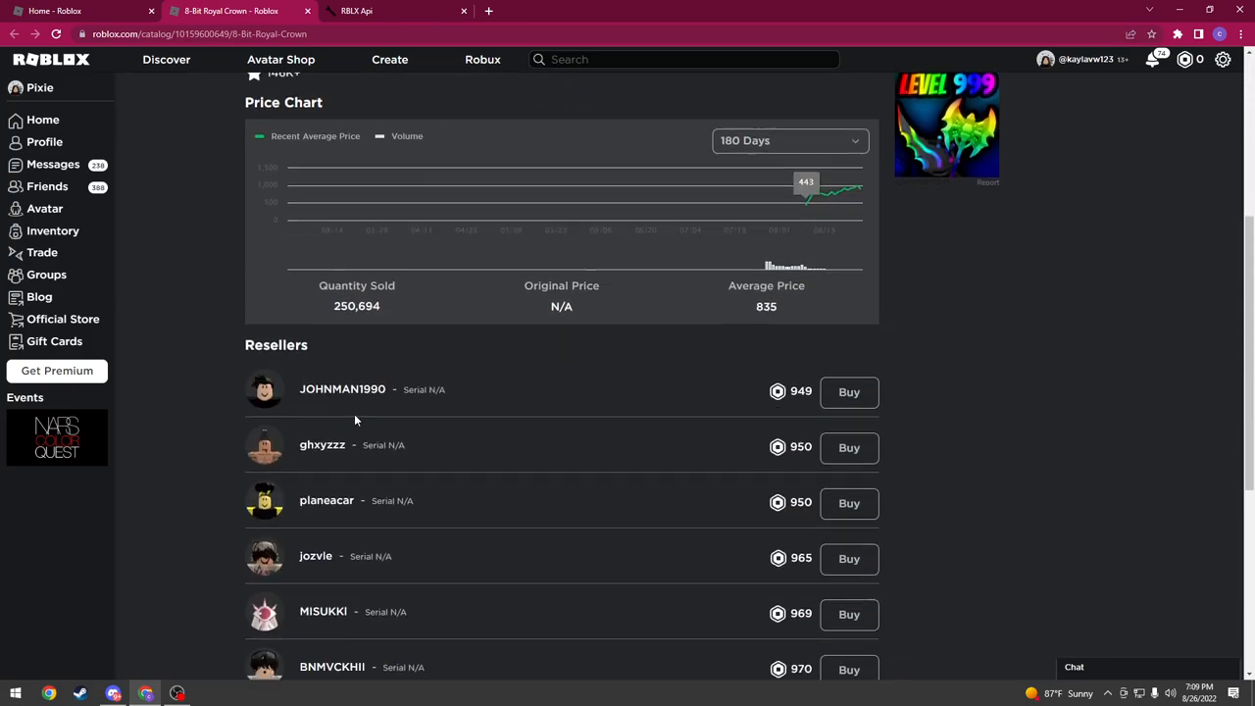
scroll("up", 3)
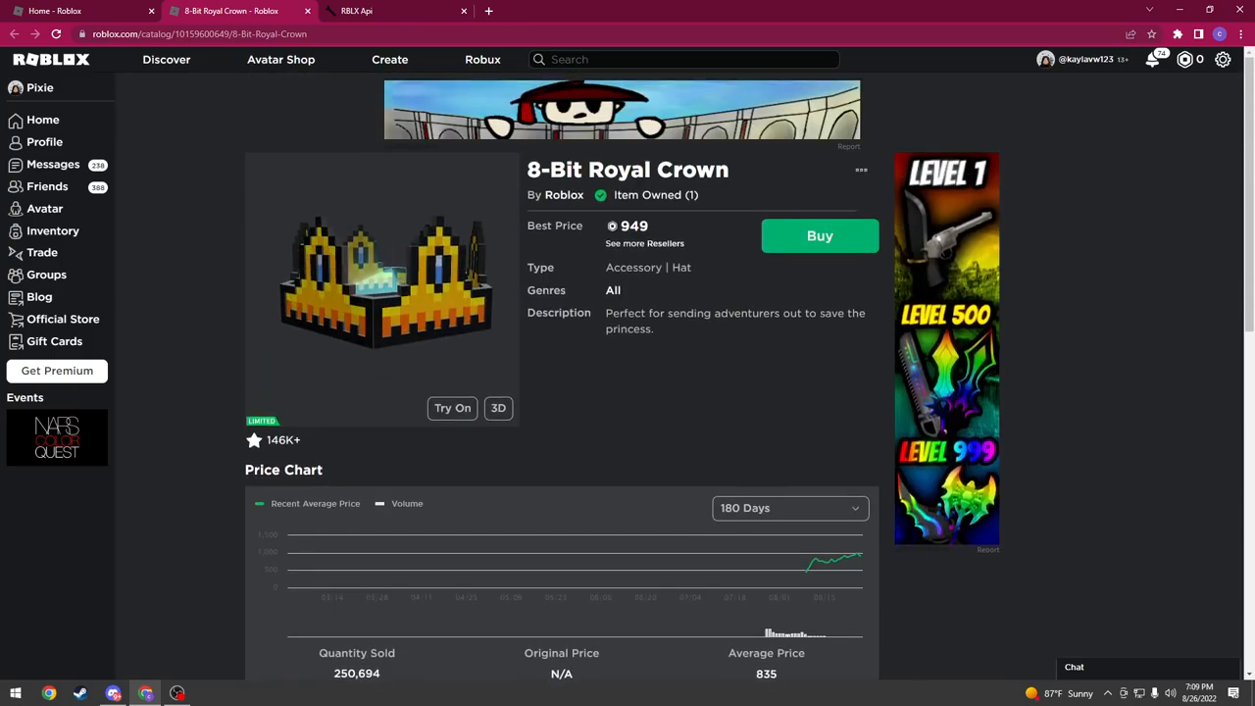